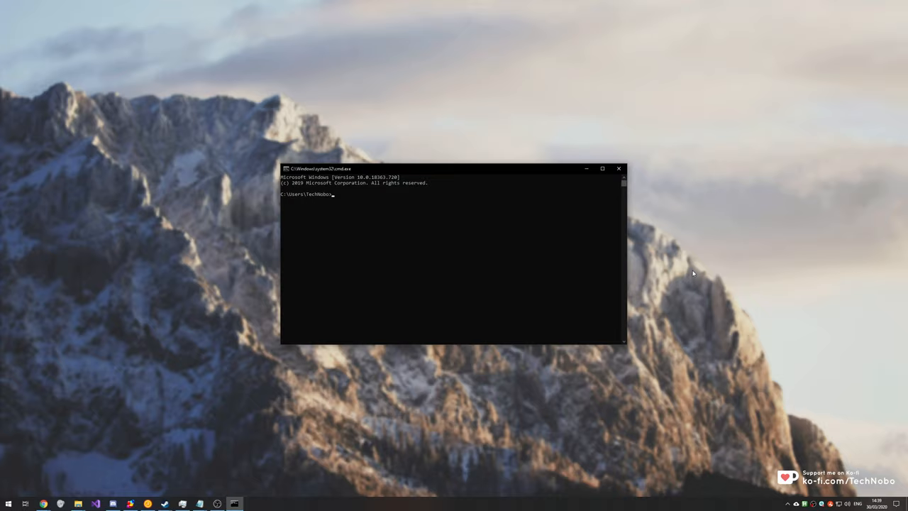
# Run ffmpeg at the prompt to confirm it reports its version and build configuration.
pyautogui.write('ffmpeg')
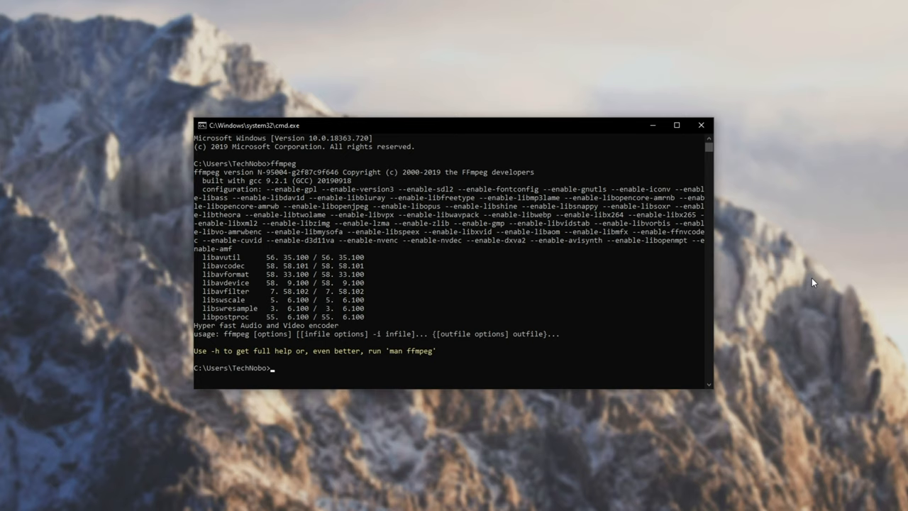
pyautogui.write('asdf')
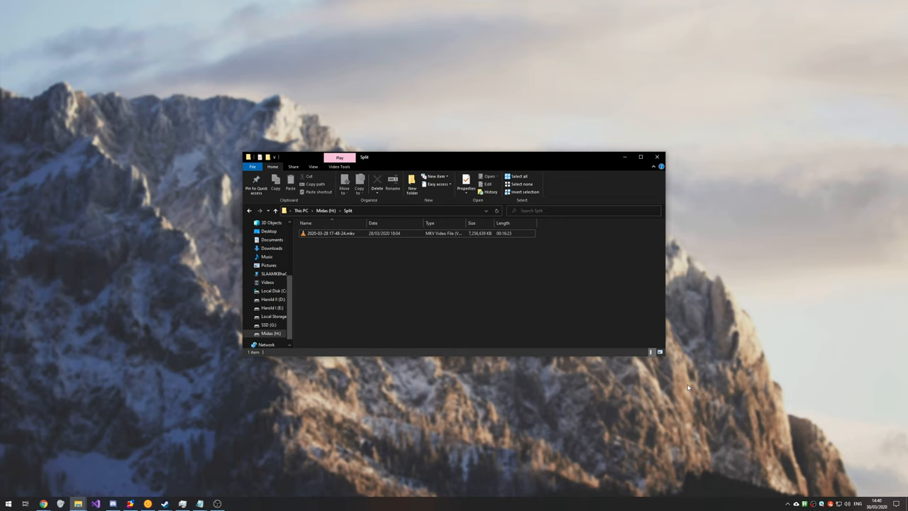
pyautogui.doubleClick(337, 233)
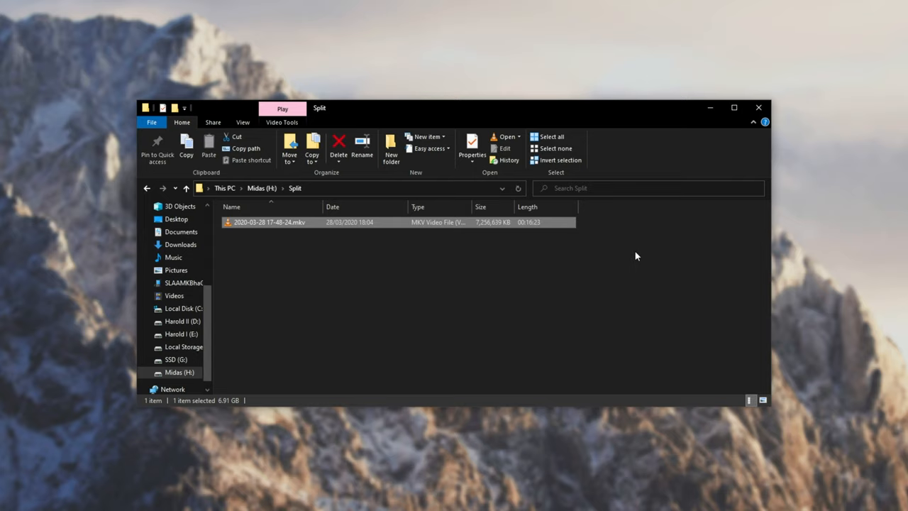
pyautogui.moveTo(617, 254)
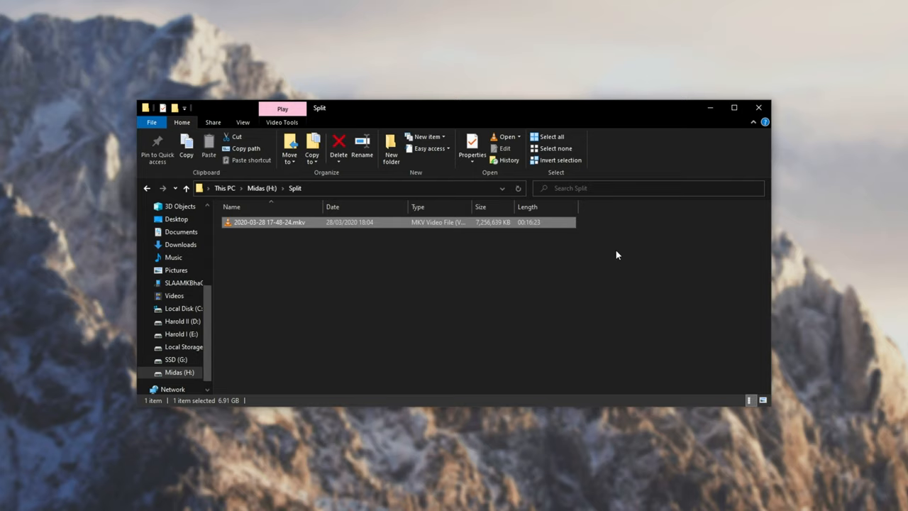
pyautogui.moveTo(524, 232)
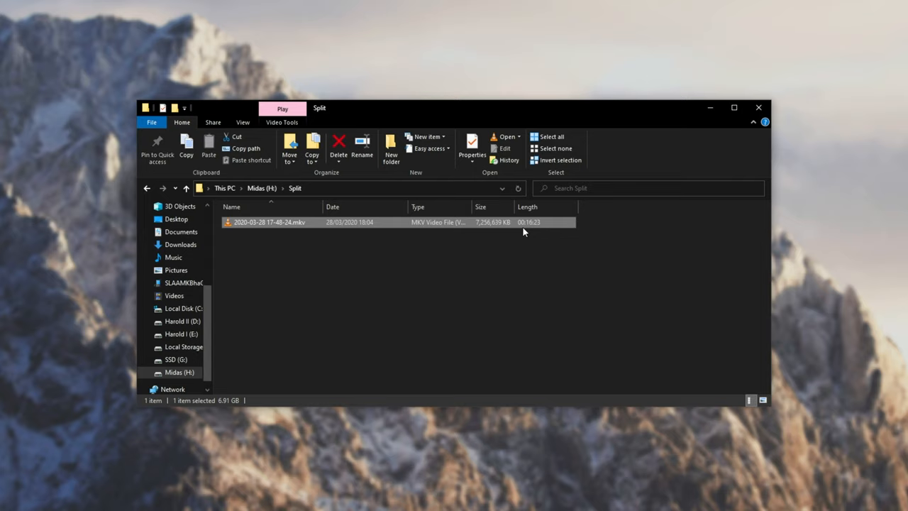
pyautogui.moveTo(502, 254)
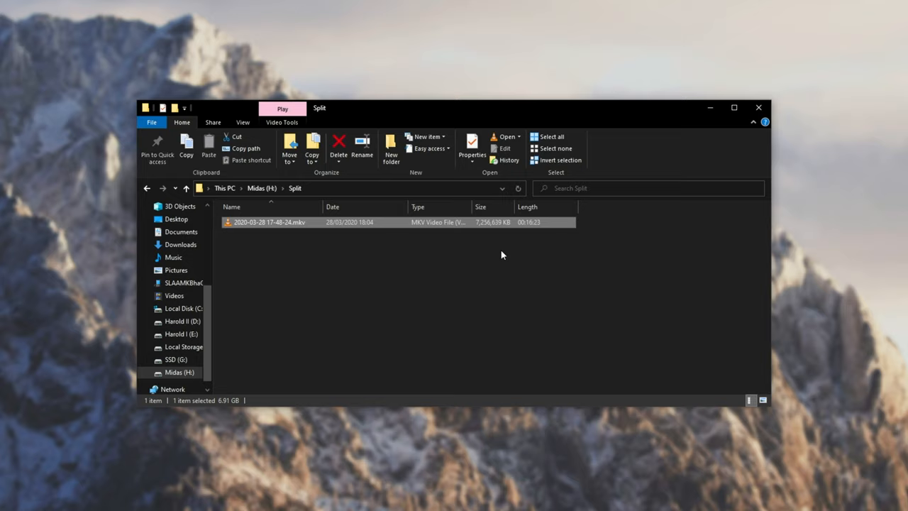
pyautogui.moveTo(369, 226)
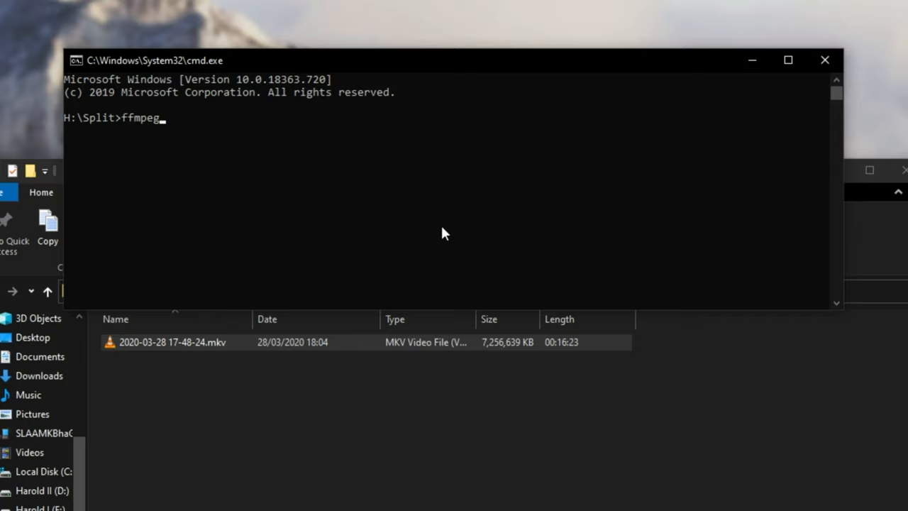
pyautogui.write('-i "2')
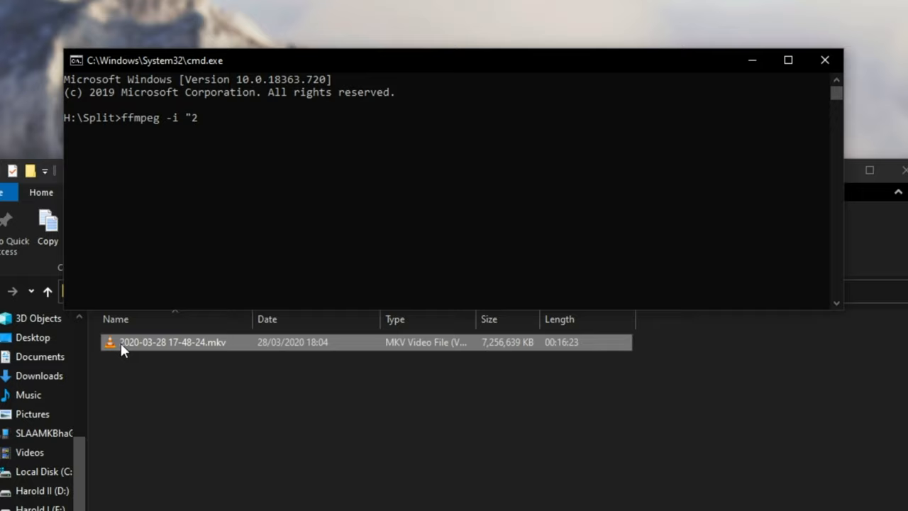
pyautogui.write('020-03-28 17-48-24.mkv"')
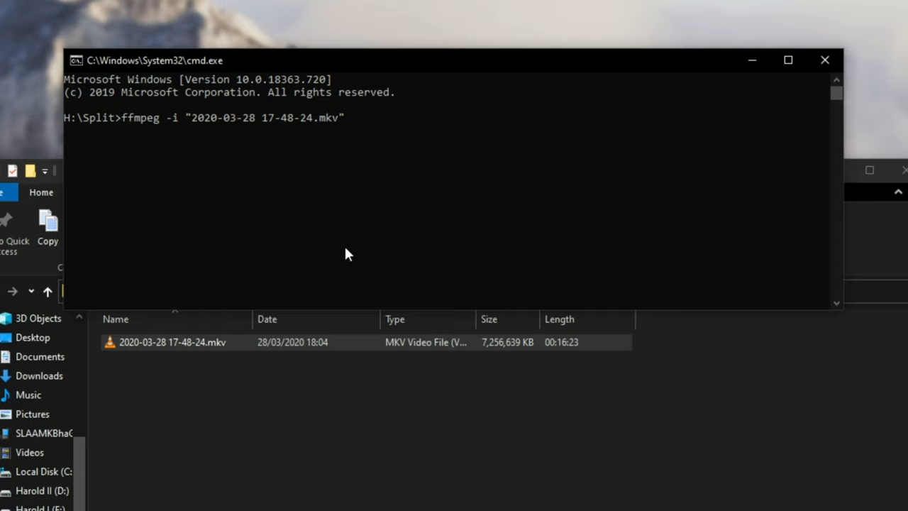
# Append -c copy -map 0 to copy all streams, beginning the segment option.
pyautogui.write('-c copy -map 0')
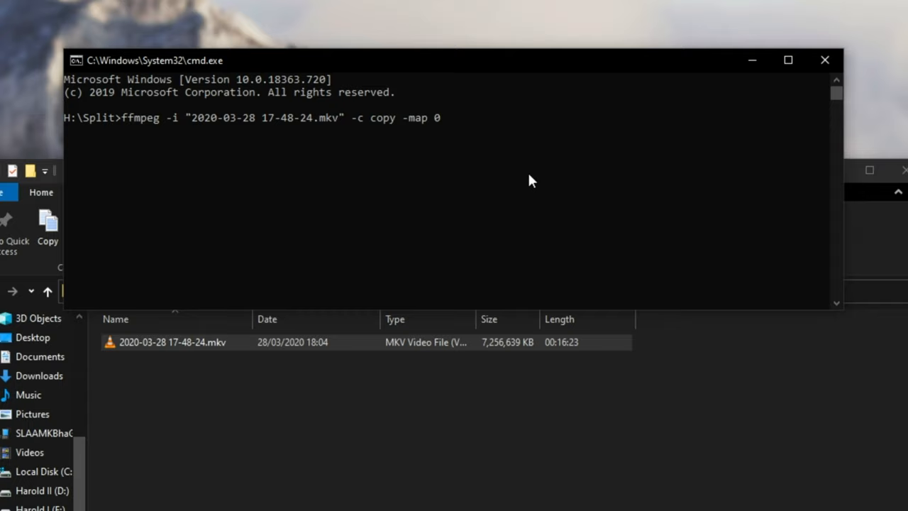
pyautogui.write('-segment')
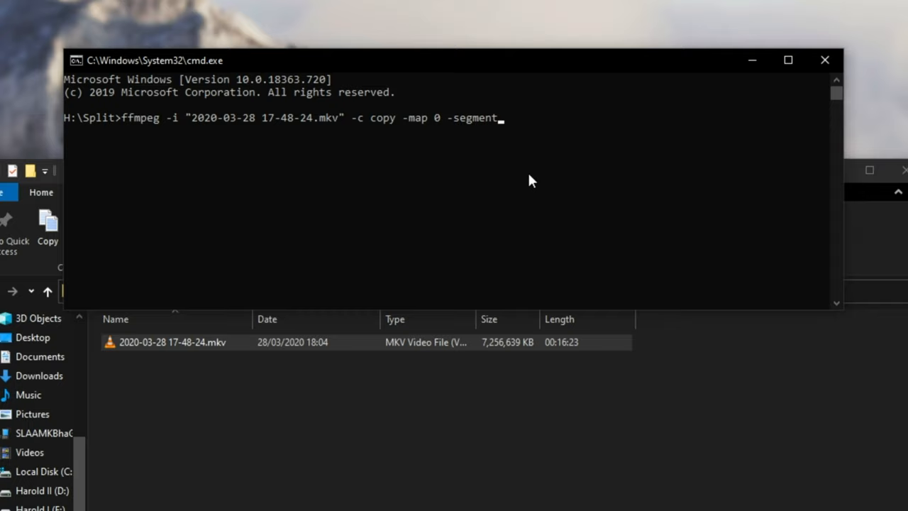
# Add five-minute -segment_time, -f segment and -reset_timestamps 1 to the command.
pyautogui.write('_time')
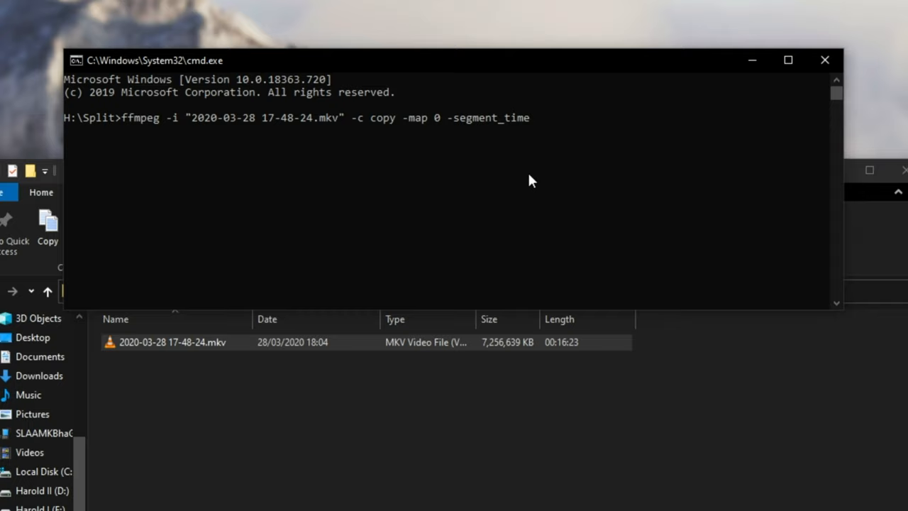
pyautogui.write('00:00:00')
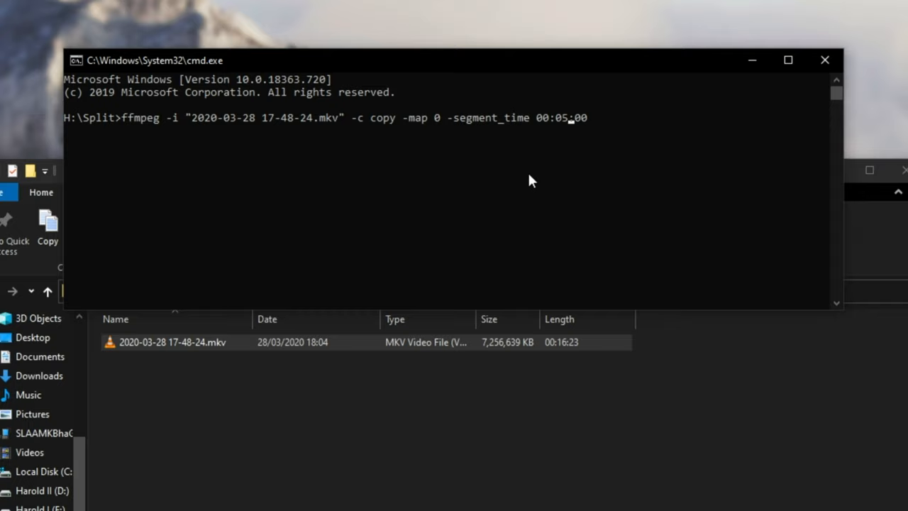
pyautogui.moveTo(599, 132)
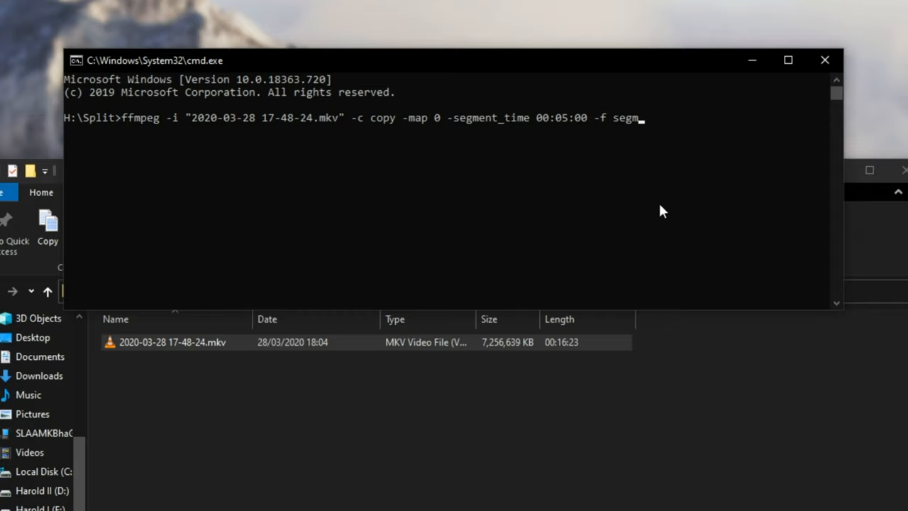
pyautogui.write('ent -reset_')
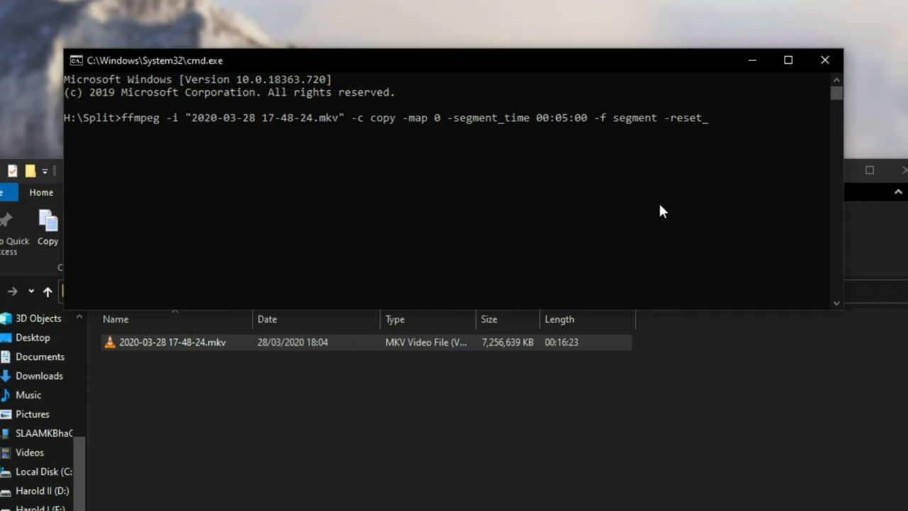
pyautogui.write('timestamps 1')
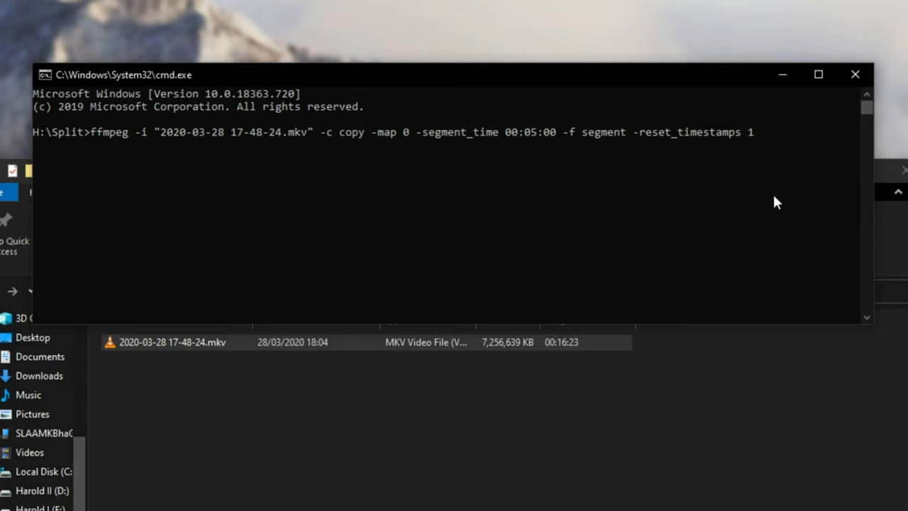
# End the command with the numbered output pattern output%03d.mkv.
pyautogui.write('output.mkv')
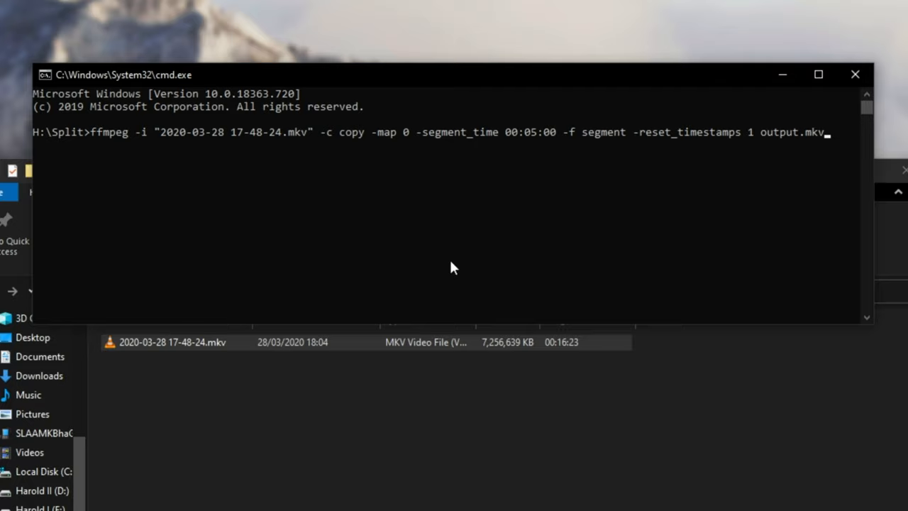
pyautogui.doubleClick(794, 132)
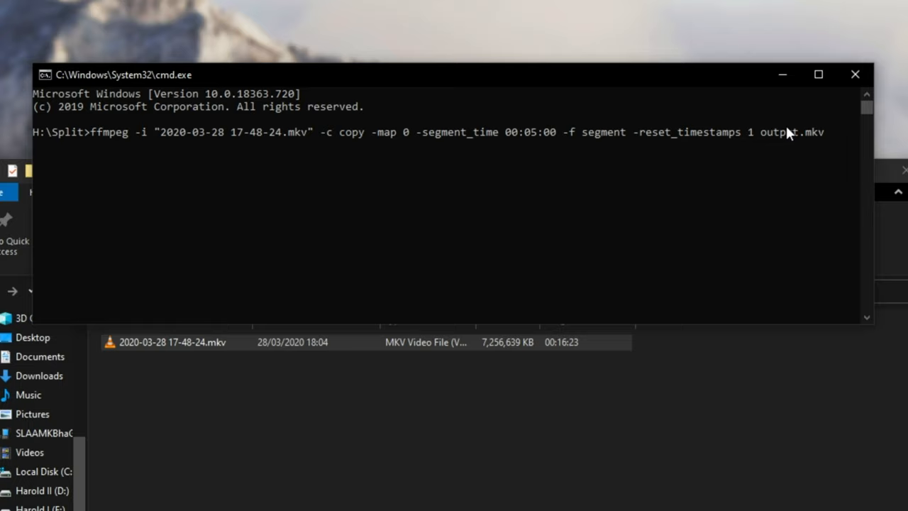
pyautogui.moveTo(758, 227)
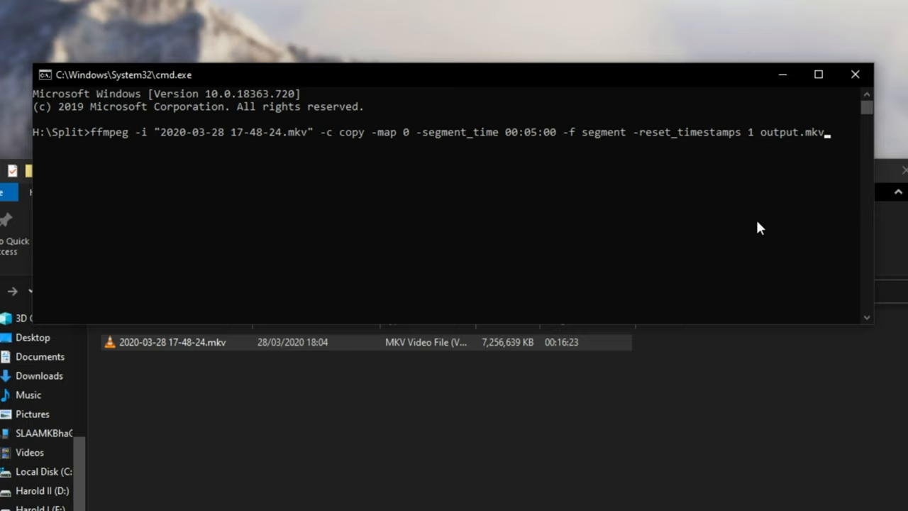
pyautogui.write('%03')
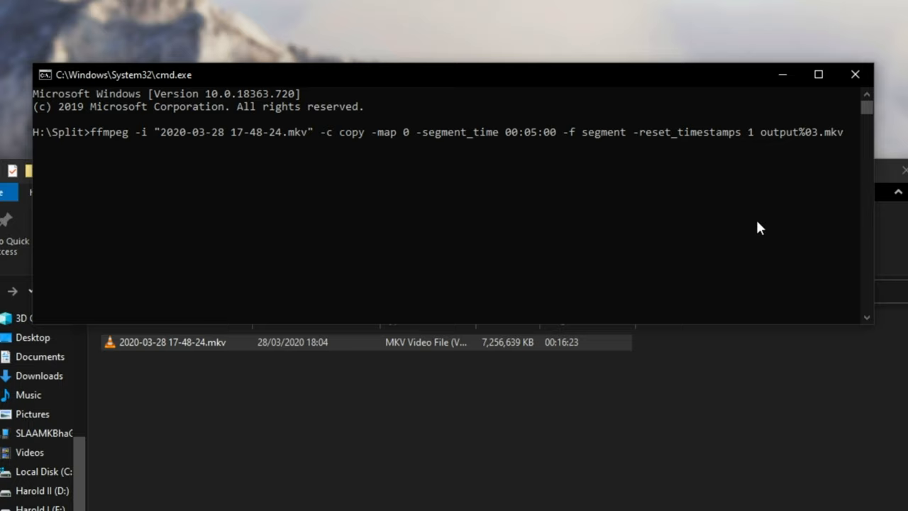
pyautogui.write('d')
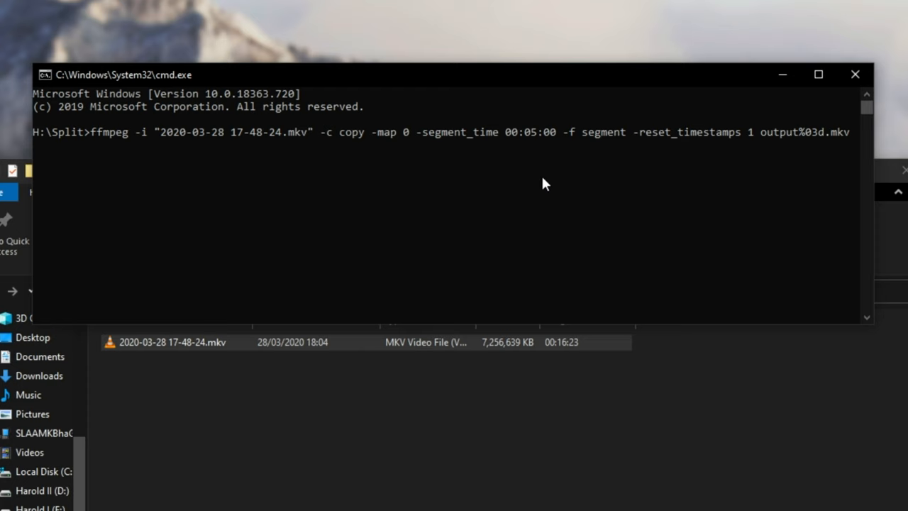
pyautogui.press('enter')
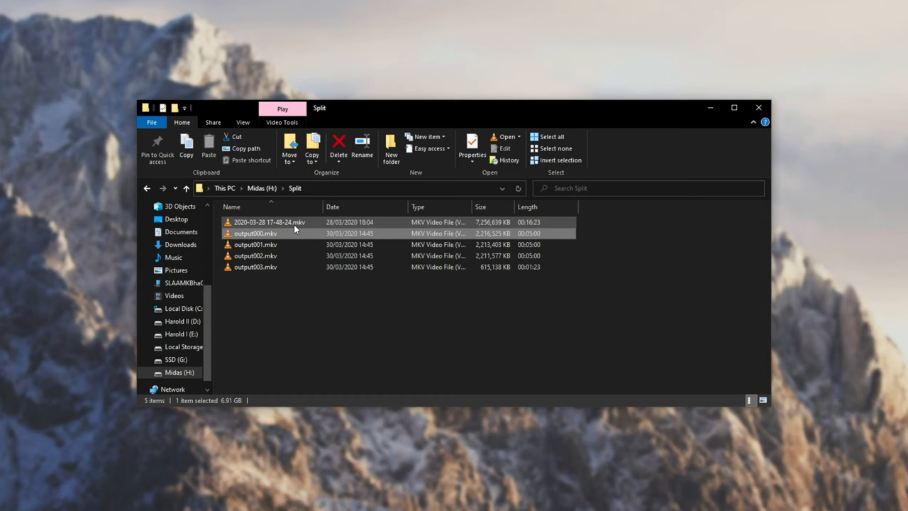
pyautogui.doubleClick(280, 222)
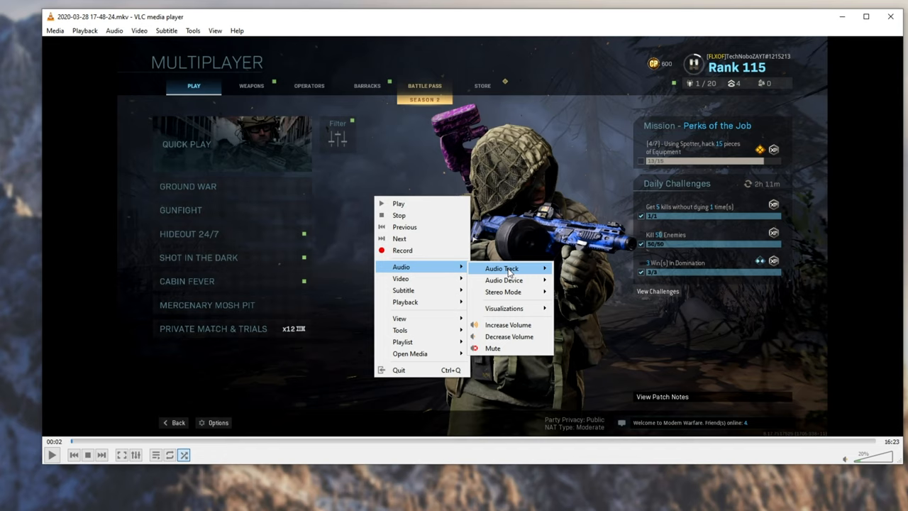
pyautogui.moveTo(503, 267)
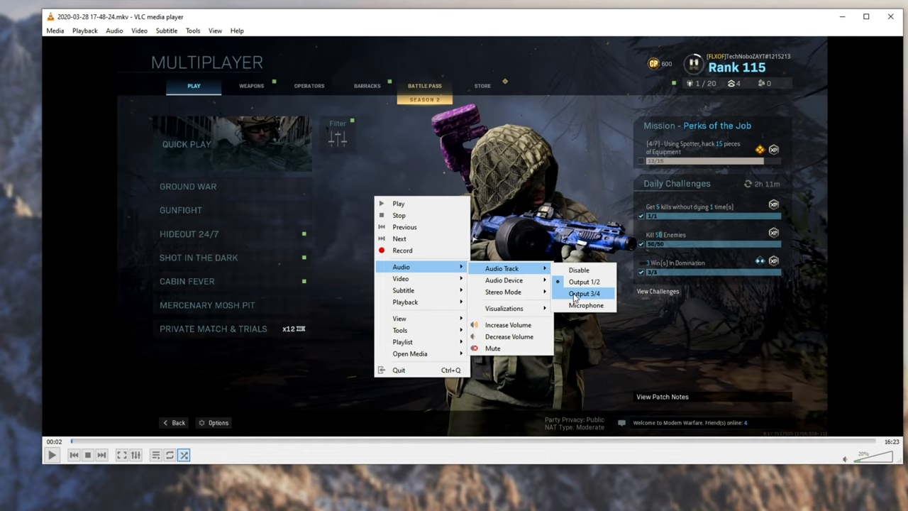
# Switch playback to the Output 3/4 audio track.
pyautogui.click(585, 293)
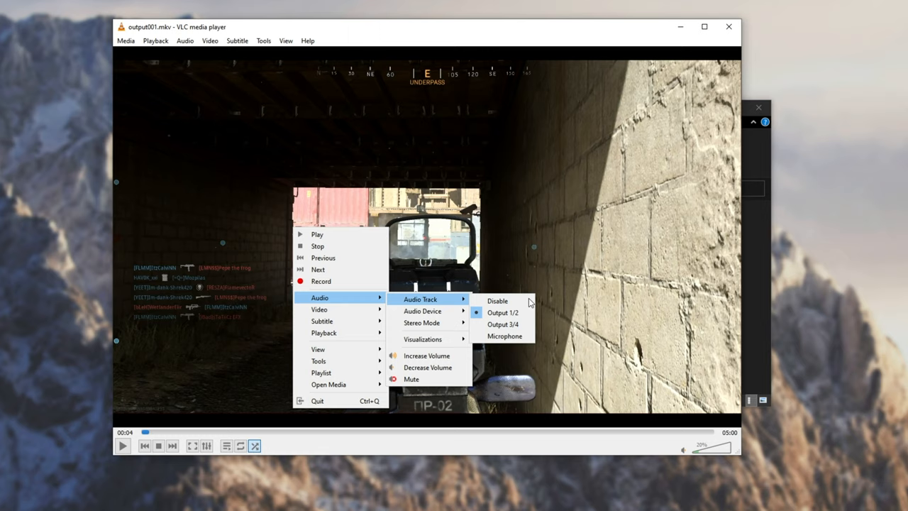
pyautogui.moveTo(319, 310)
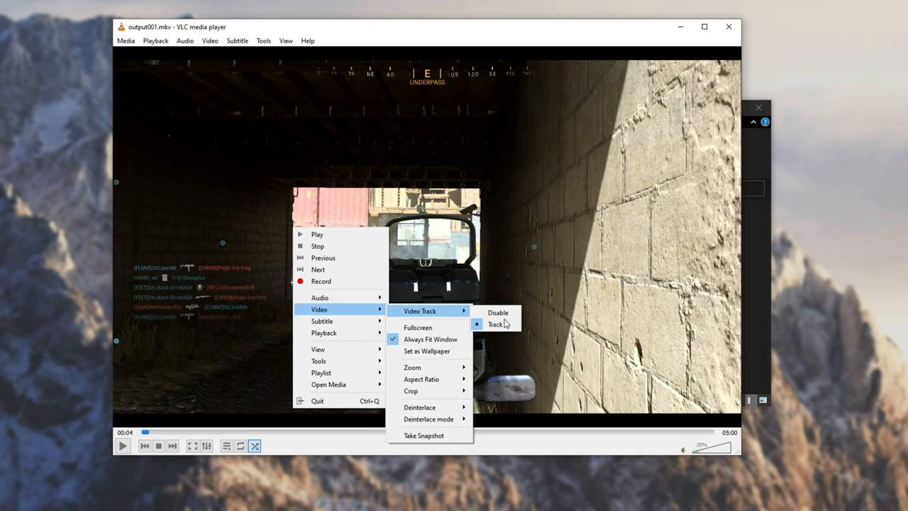